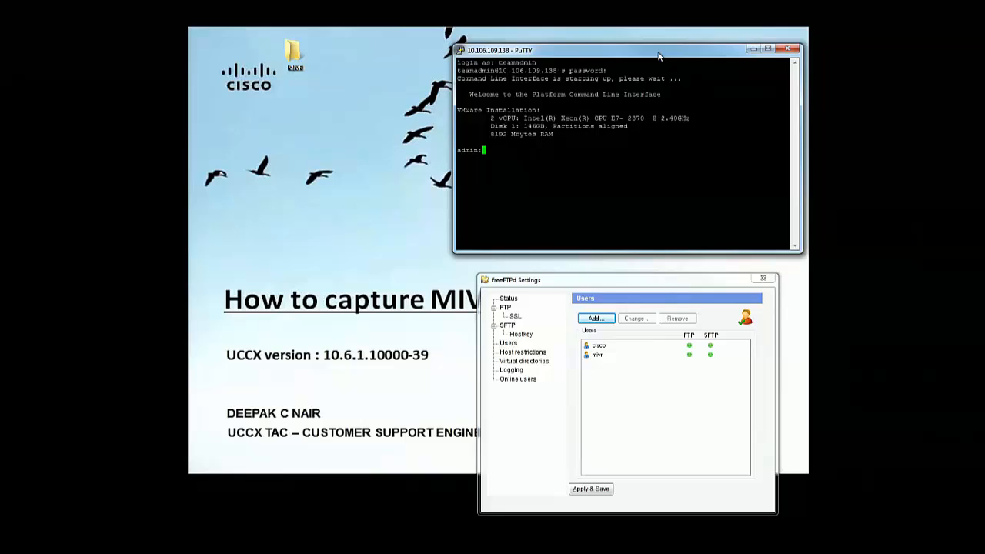
pyautogui.moveTo(593, 59)
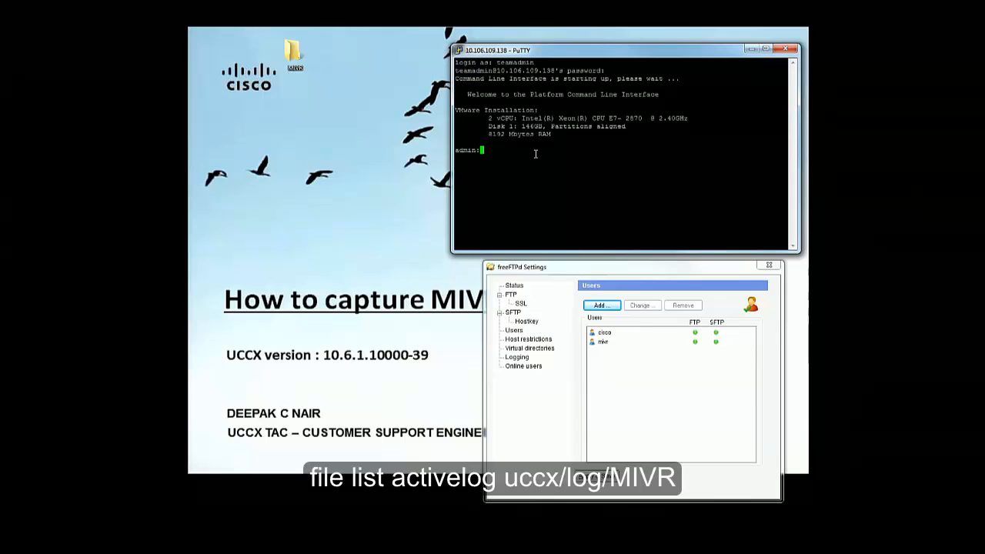
# Run 'file list activelog uccx/log/MIVR' to list the Cisco001MIVR log files.
pyautogui.write('file list')
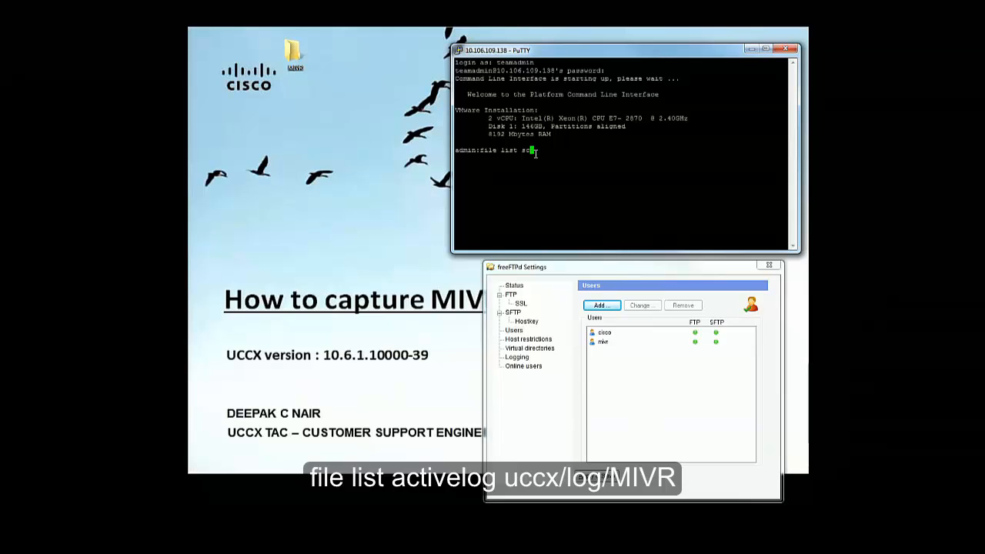
pyautogui.write('activelog')
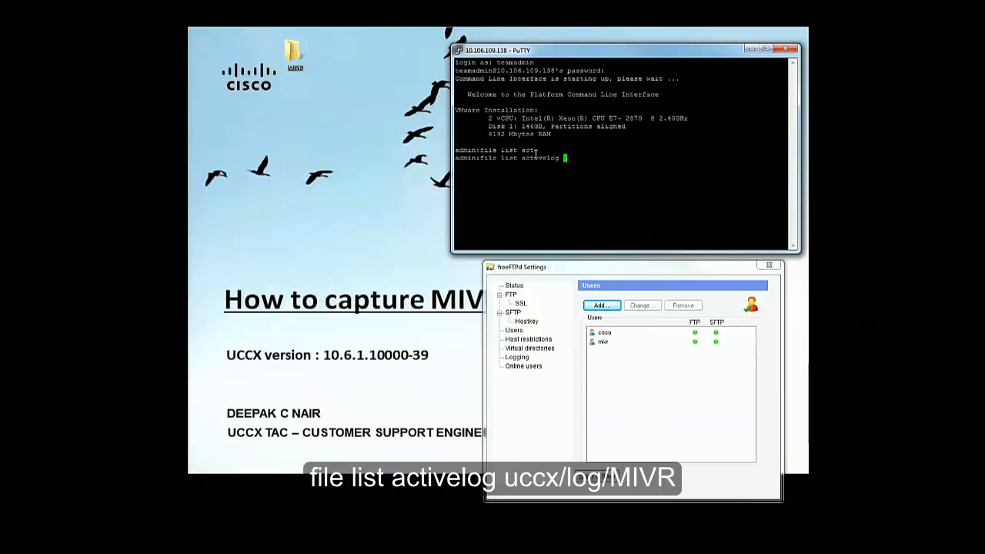
pyautogui.write('uccx/log/MIVR')
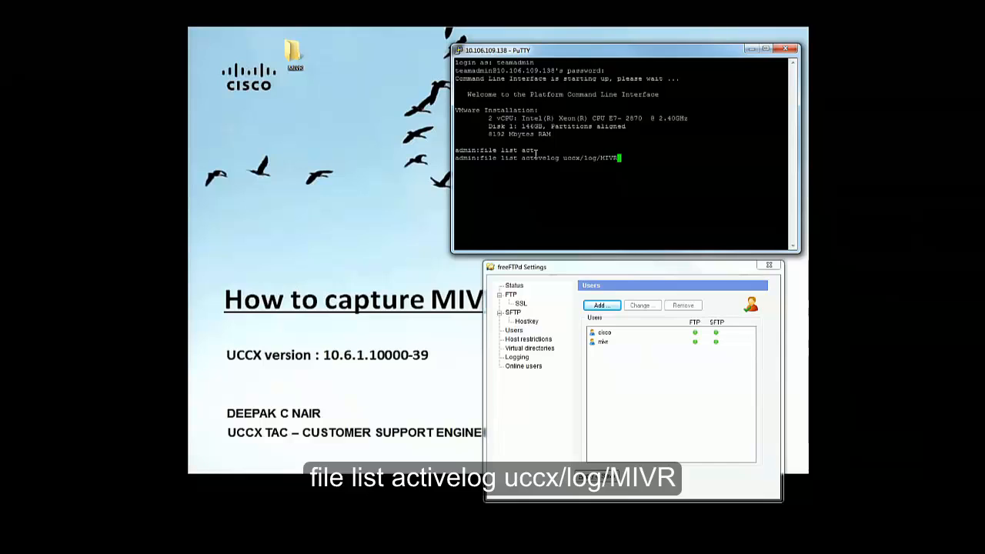
pyautogui.press('Return')
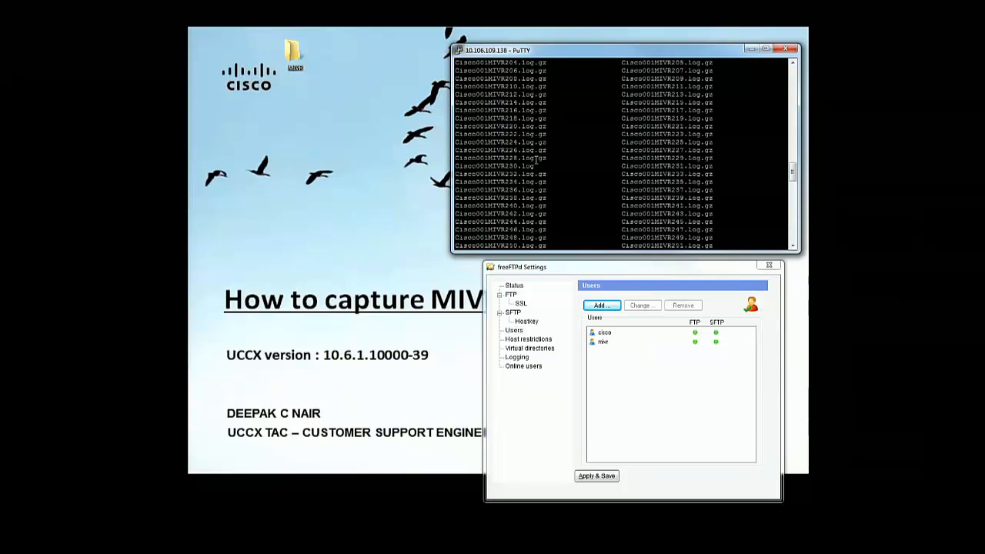
# Review the MIVR listing to its 391-file total and begin the detail command.
pyautogui.scroll(3)
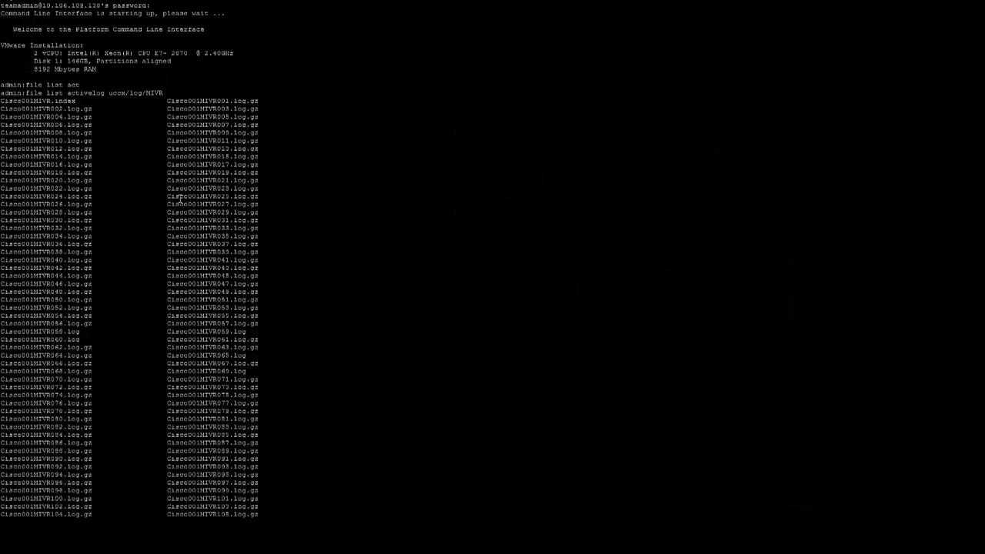
pyautogui.moveTo(133, 240)
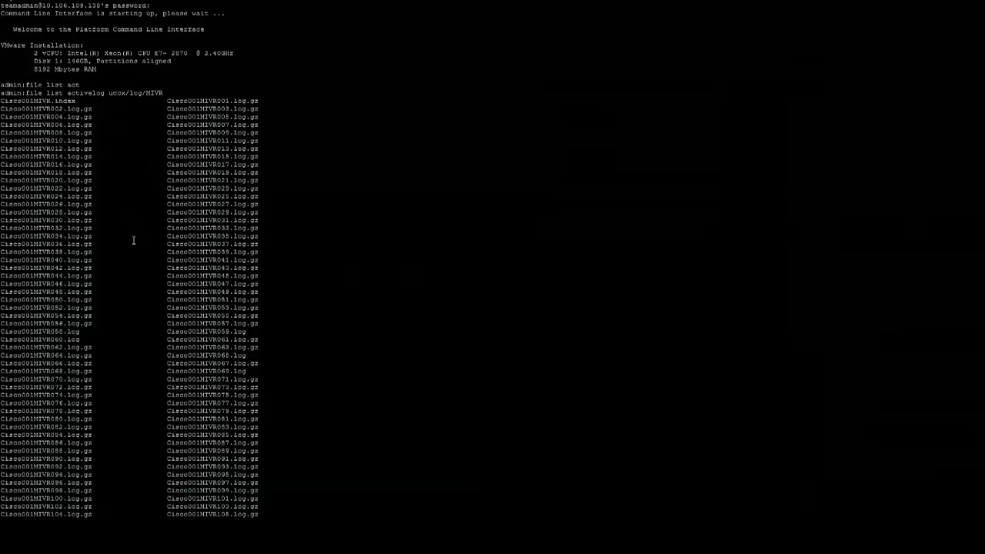
pyautogui.moveTo(87, 170)
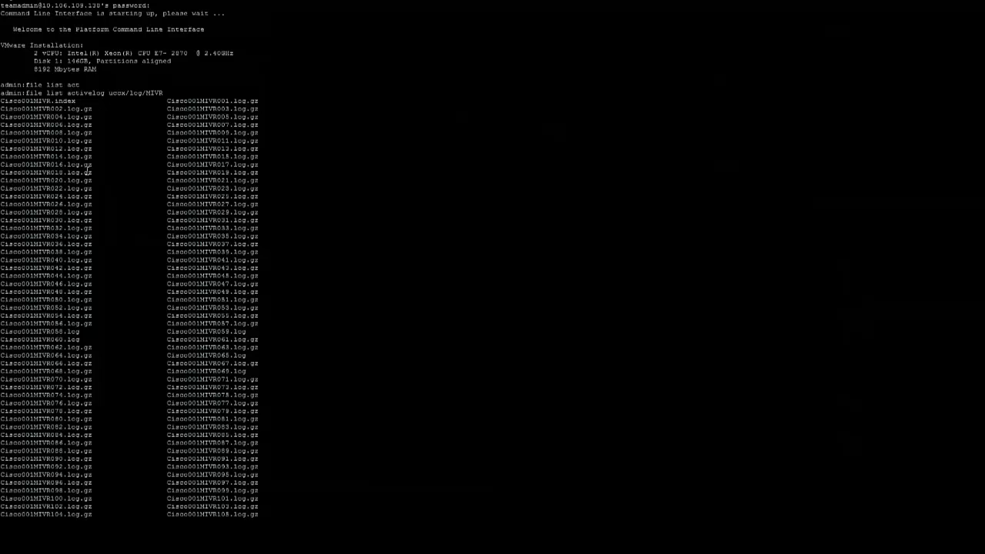
pyautogui.doubleClick(55, 92)
pyautogui.write('file list activelog uccx/log/MIVR * d')
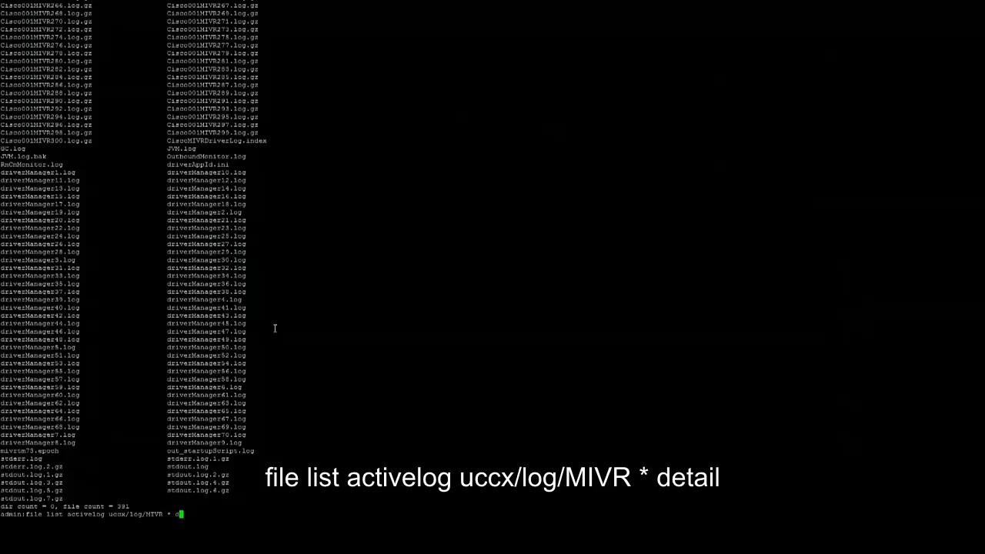
# Run 'file list activelog uccx/log/MIVR * detail' and start the file get command.
pyautogui.write('etail')
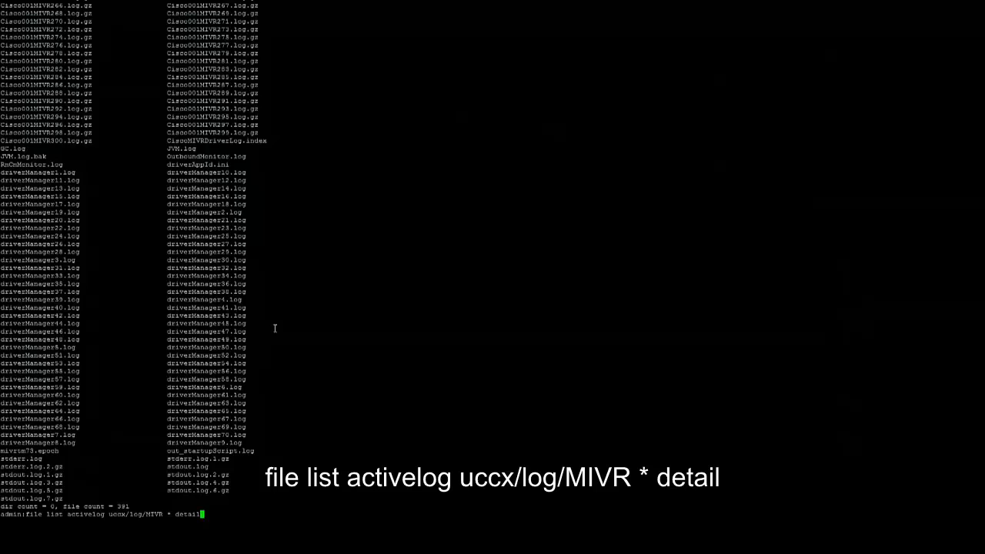
pyautogui.press('Return')
pyautogui.write('file get activelog')
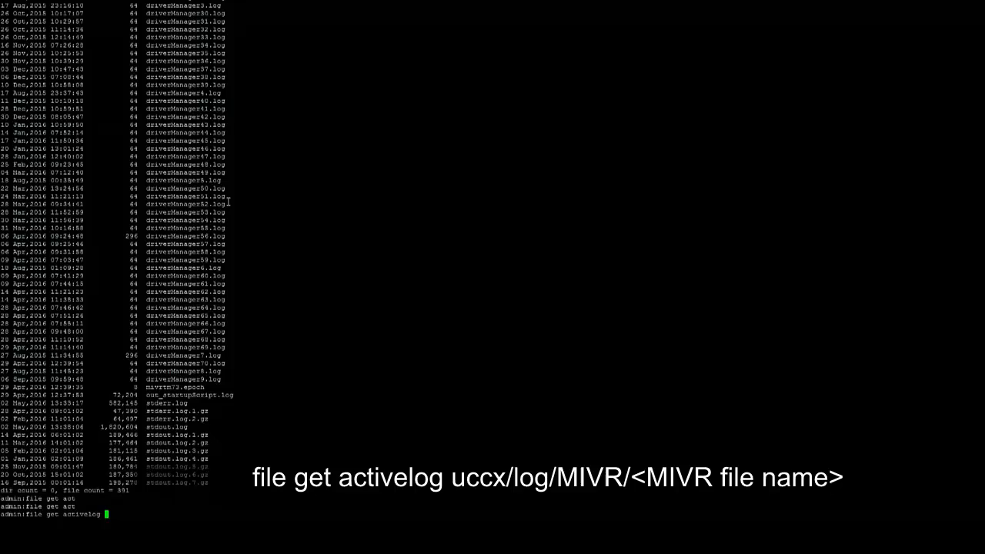
pyautogui.write('uccx/log/MIVR/Cisco001MIVR250.log.gz')
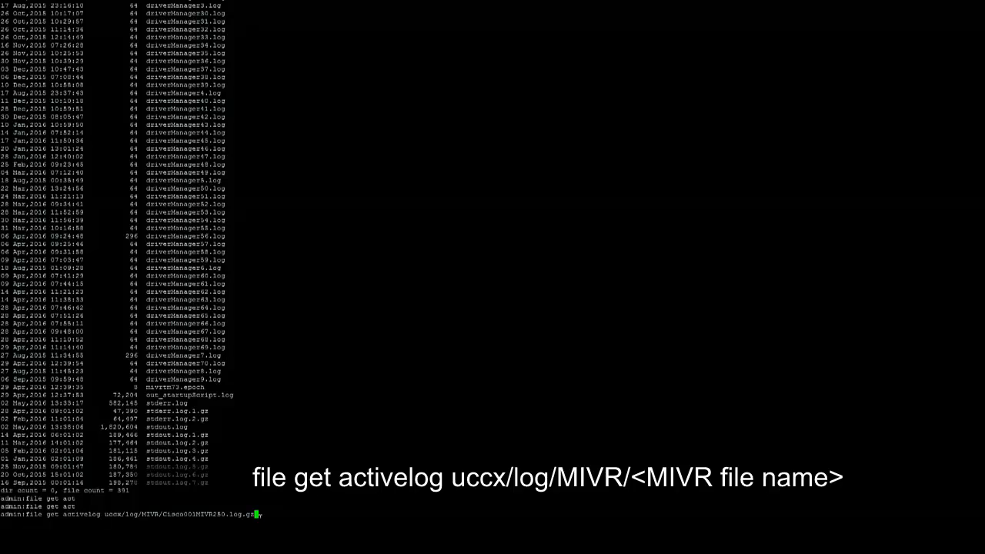
# Request 'file get activelog uccx/log/MIVR/Cisco001MIVR250.log.gz' for SFTP download.
pyautogui.press('Return')
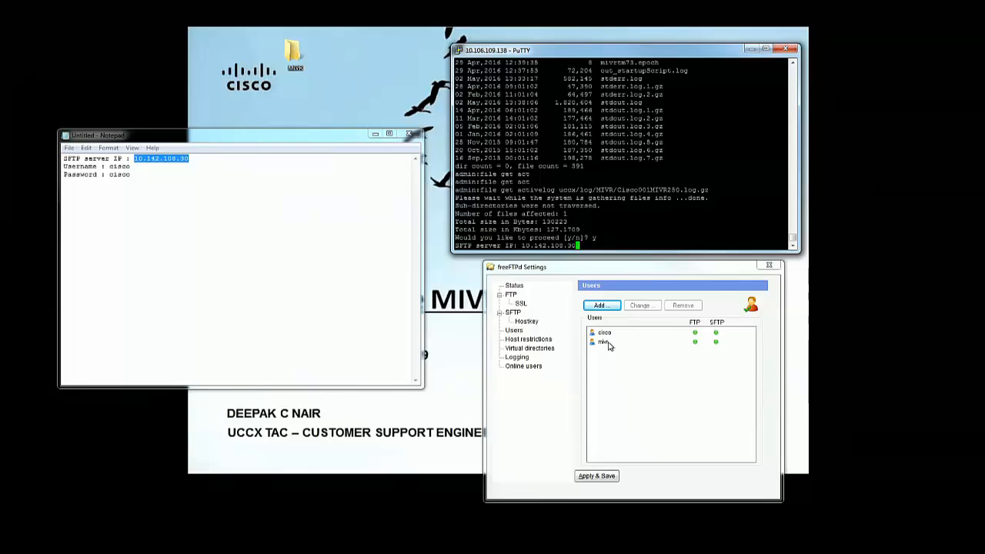
# Accept port 22, sign in as mivr with its password and set download directory '/'.
pyautogui.click(605, 341)
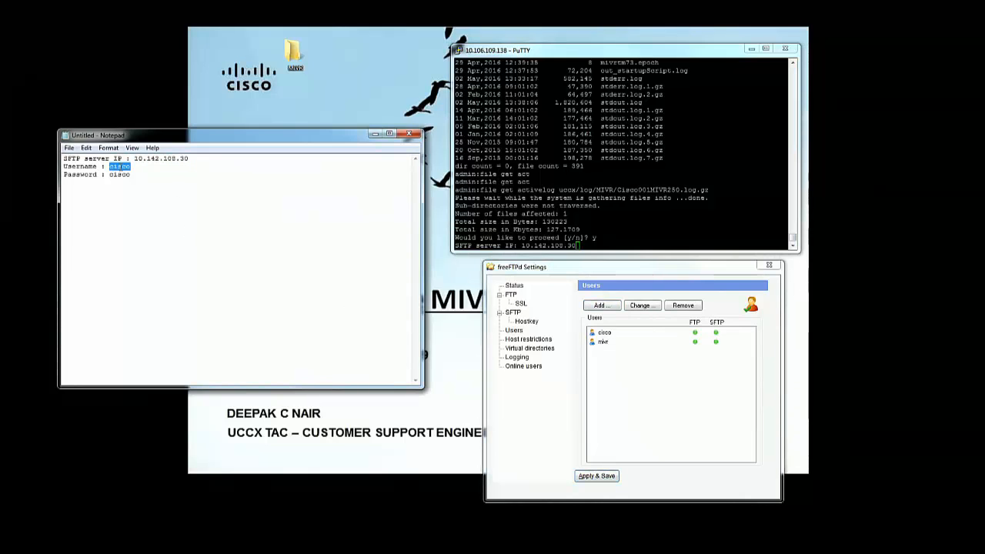
pyautogui.write('mivr')
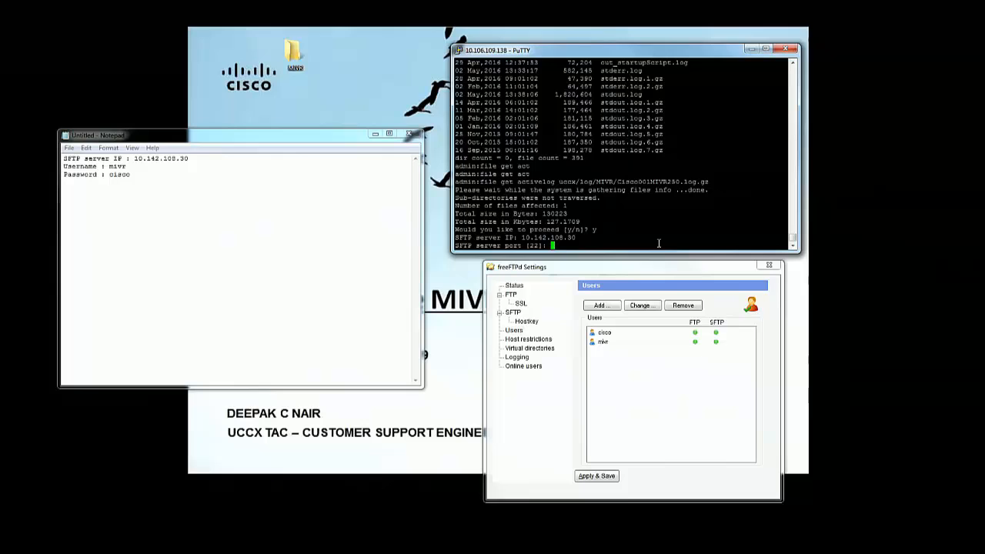
pyautogui.press('Return')
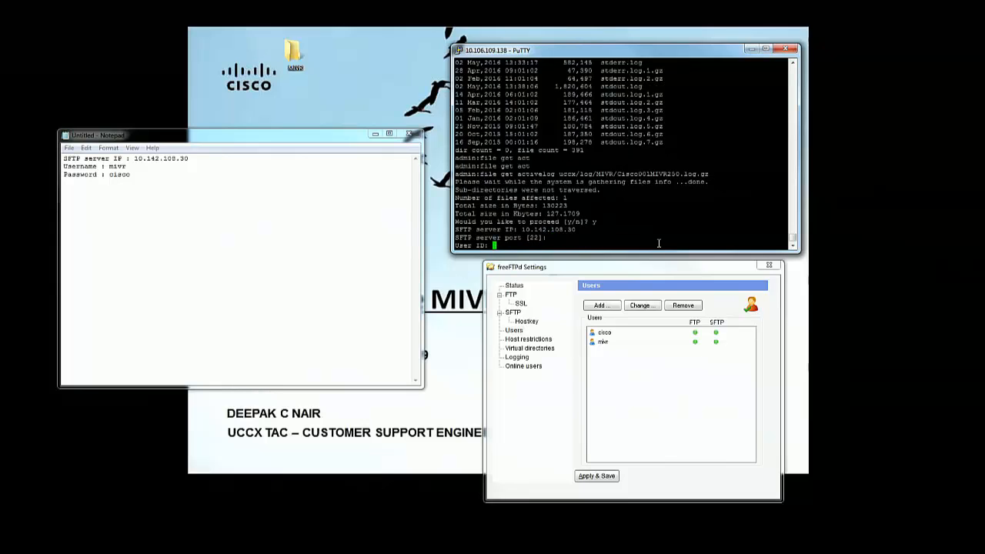
pyautogui.write('mivr')
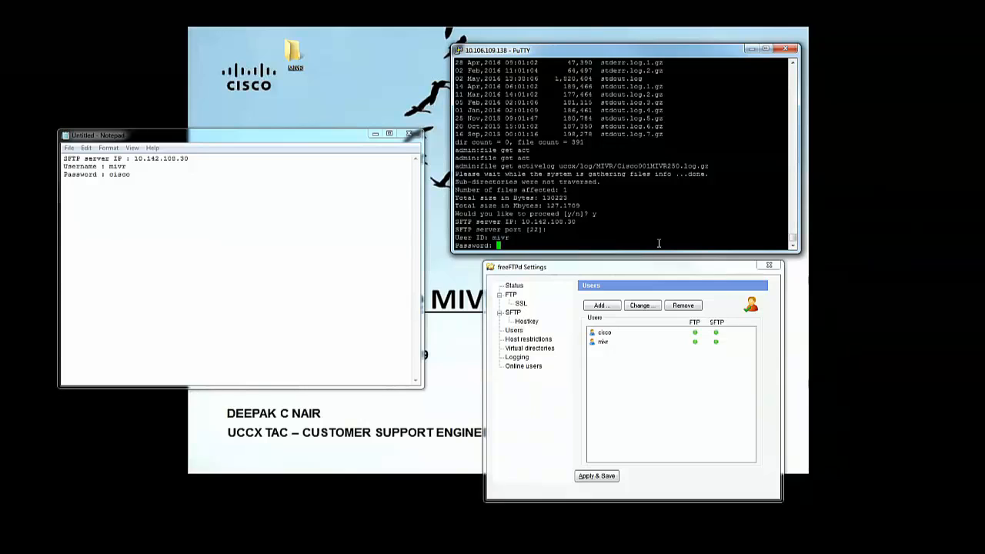
pyautogui.press('Return')
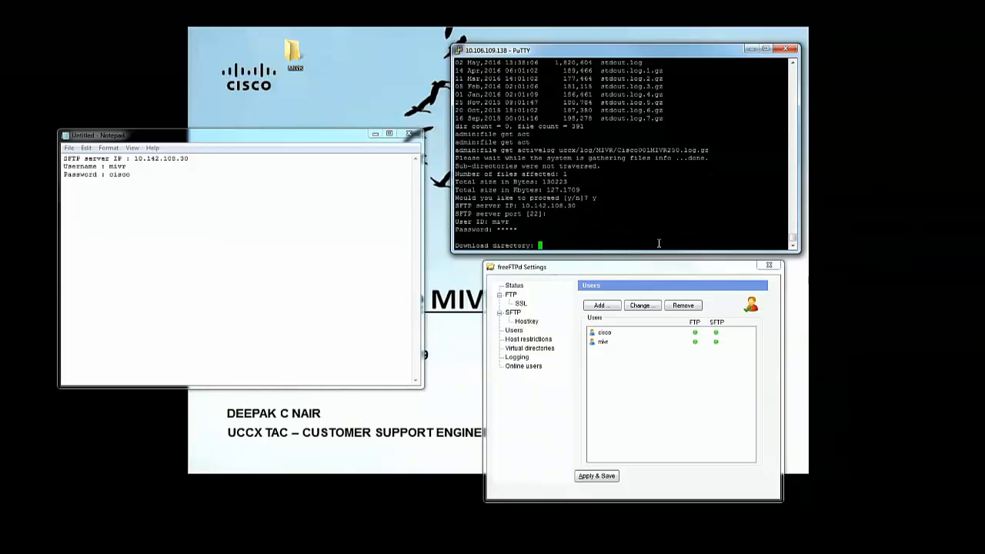
pyautogui.write('/')
pyautogui.write('yes')
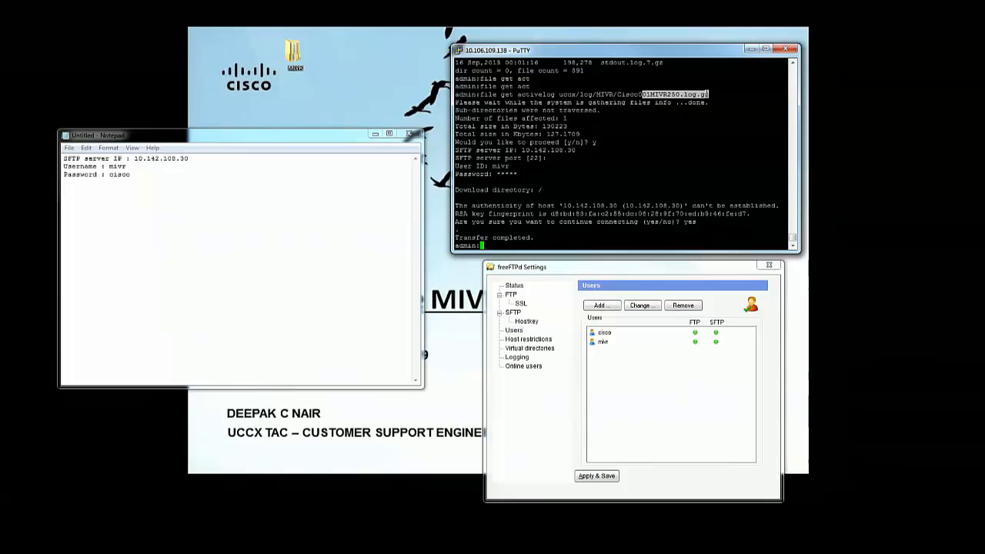
pyautogui.moveTo(782, 224)
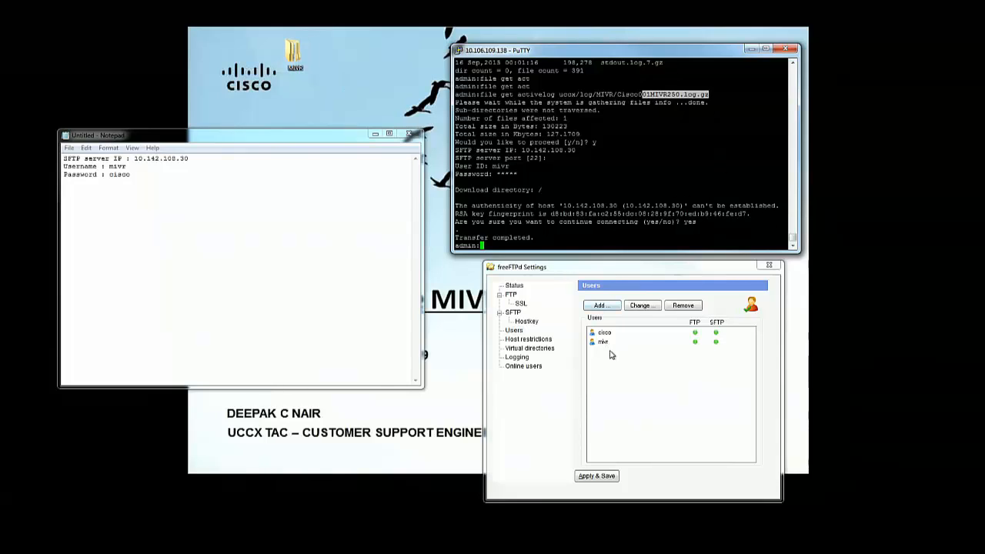
# Show the mivr account's properties in freeFTPd with its Desktop MIVR home folder.
pyautogui.click(602, 342)
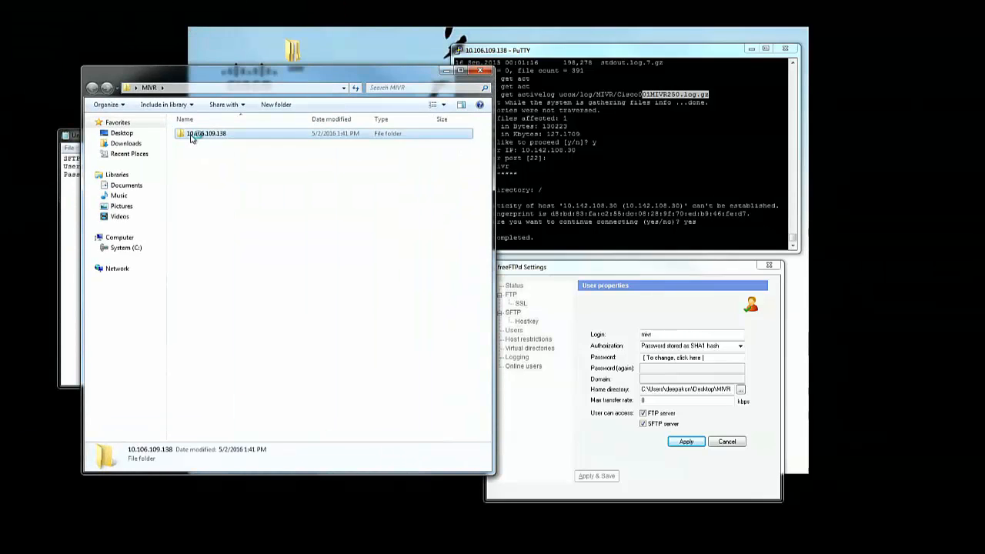
# Navigate into 10.106.109.138 > uccx > log toward Cisco001MIVR250.log.gz.
pyautogui.doubleClick(206, 133)
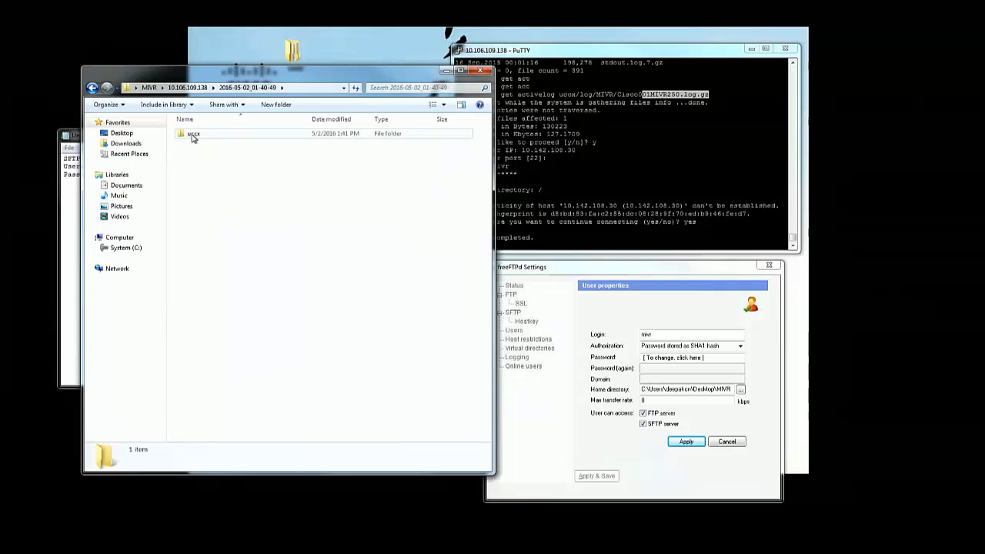
pyautogui.doubleClick(192, 133)
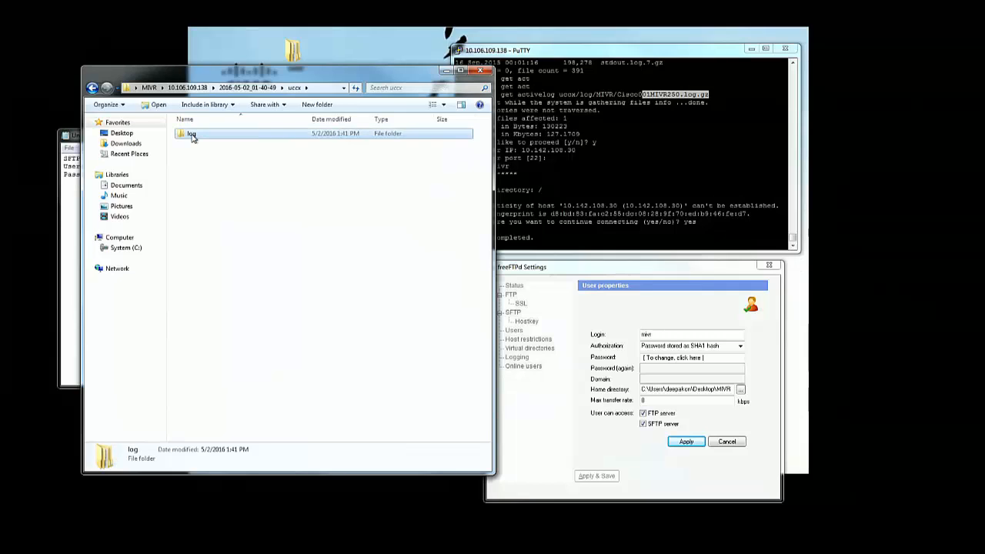
pyautogui.doubleClick(191, 133)
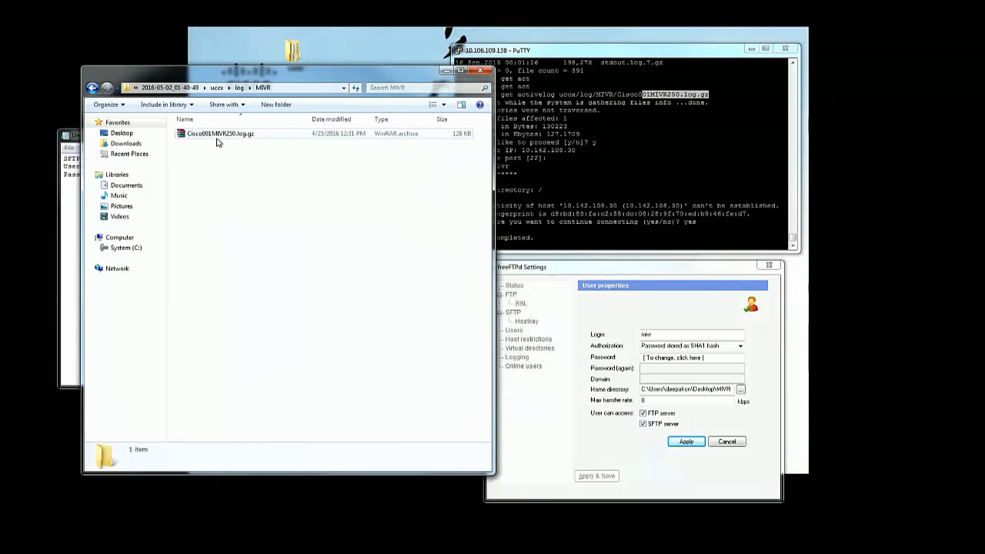